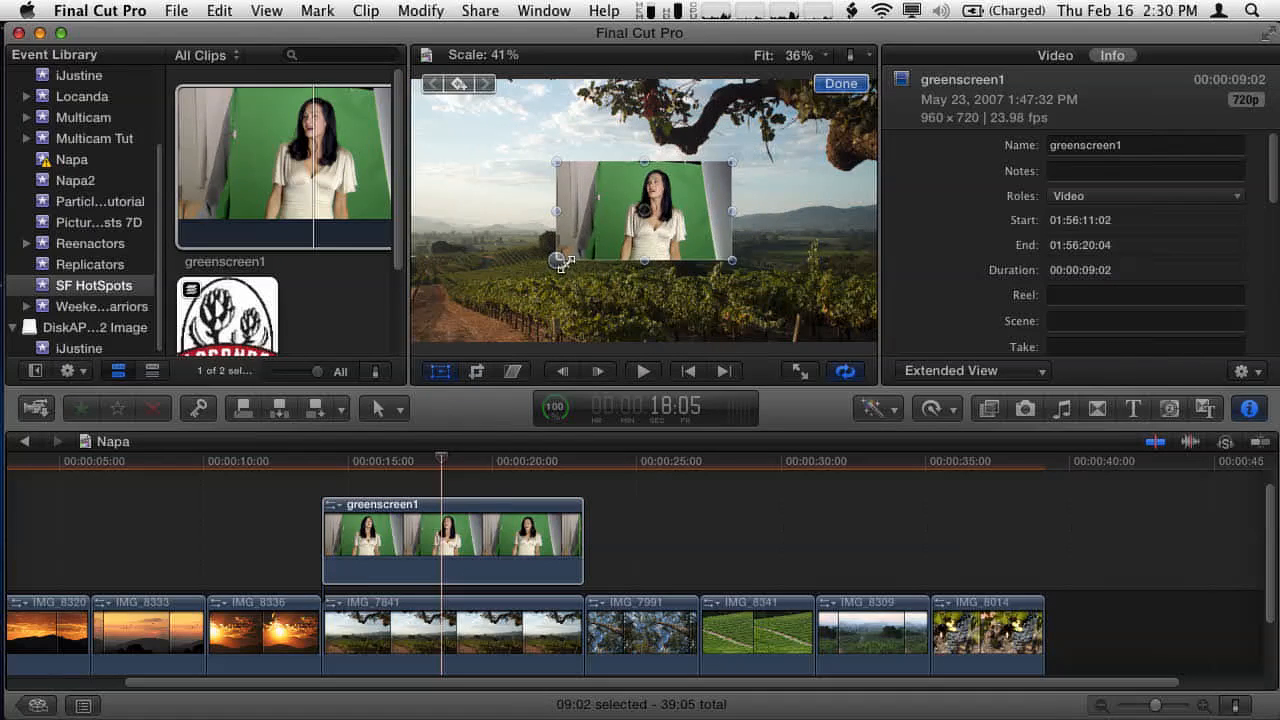
Scale the green-screen clip down and drag it off the left edge of the frame.
drag(560, 262, 584, 248)
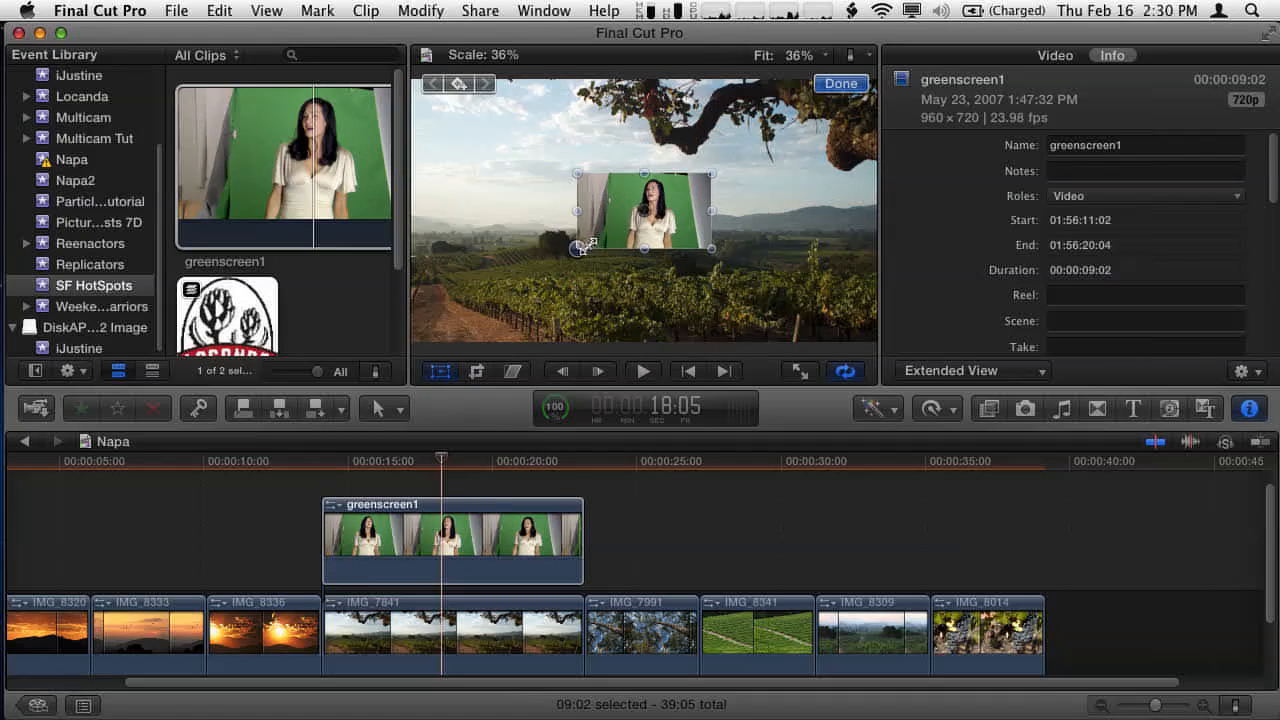
drag(588, 248, 604, 236)
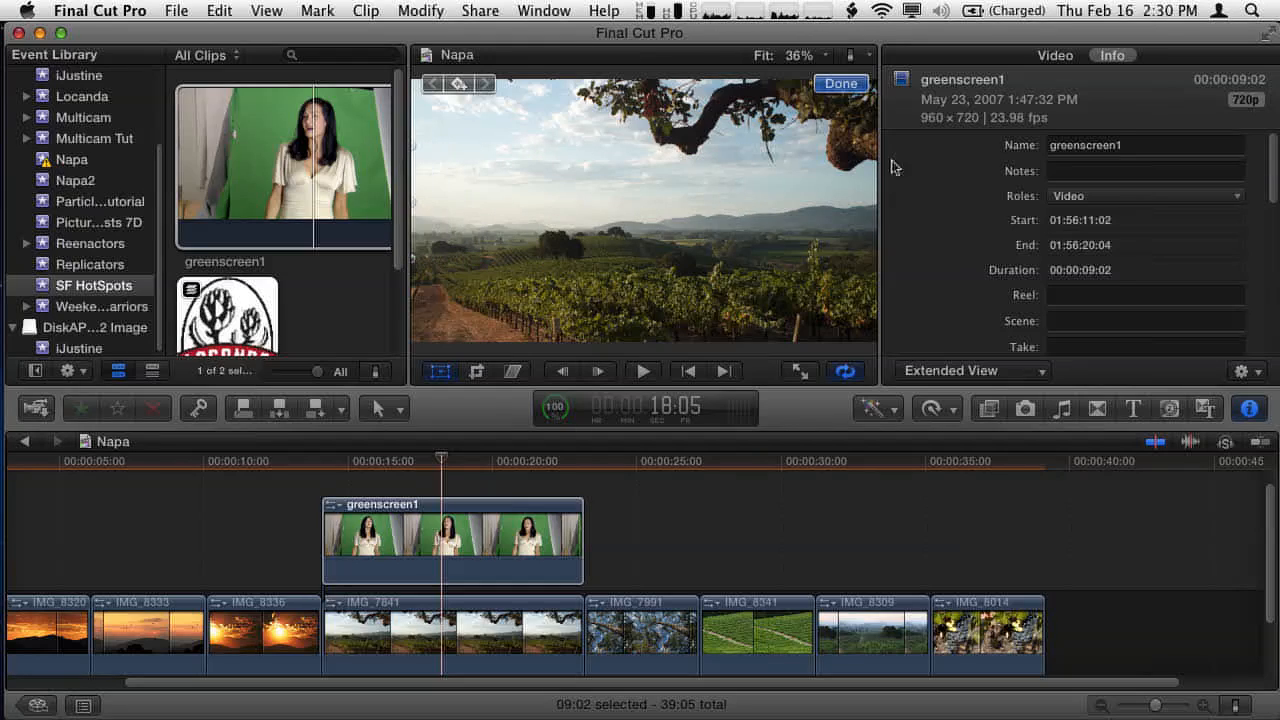
Add a Position keyframe in the Video Inspector, then slide the clip into the middle of the vineyard shot.
click(1056, 56)
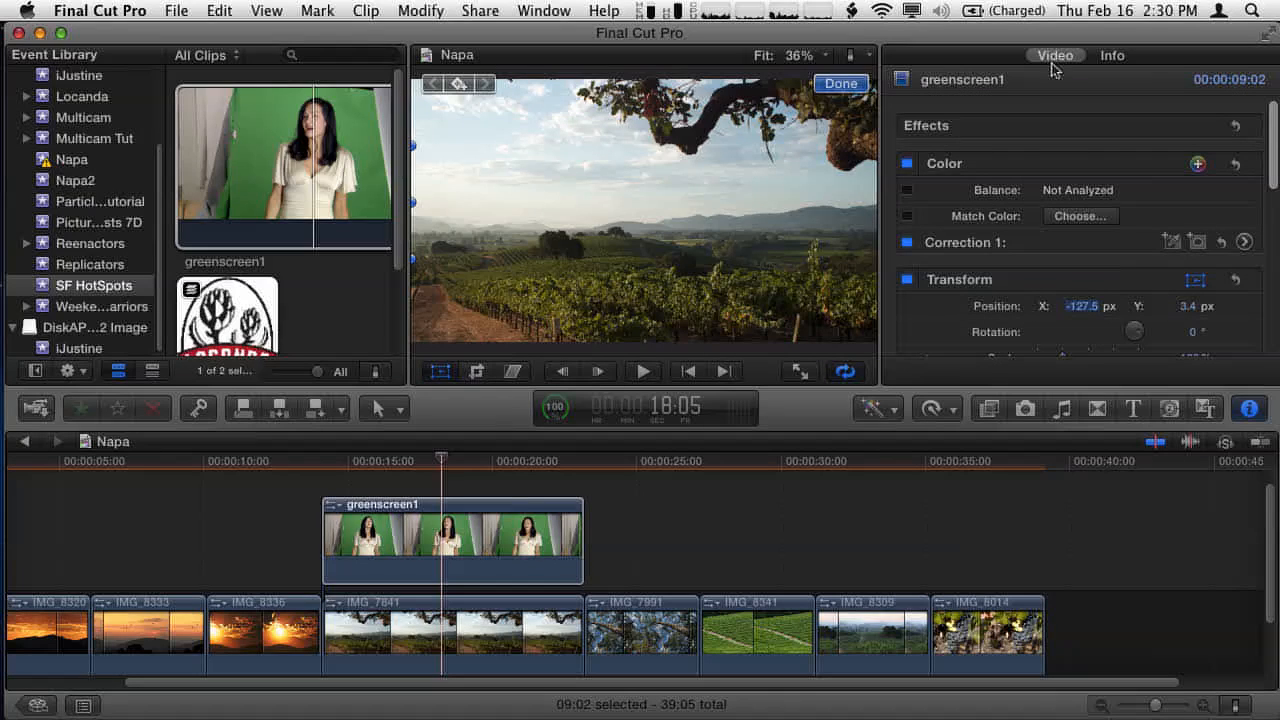
scroll(down, 3)
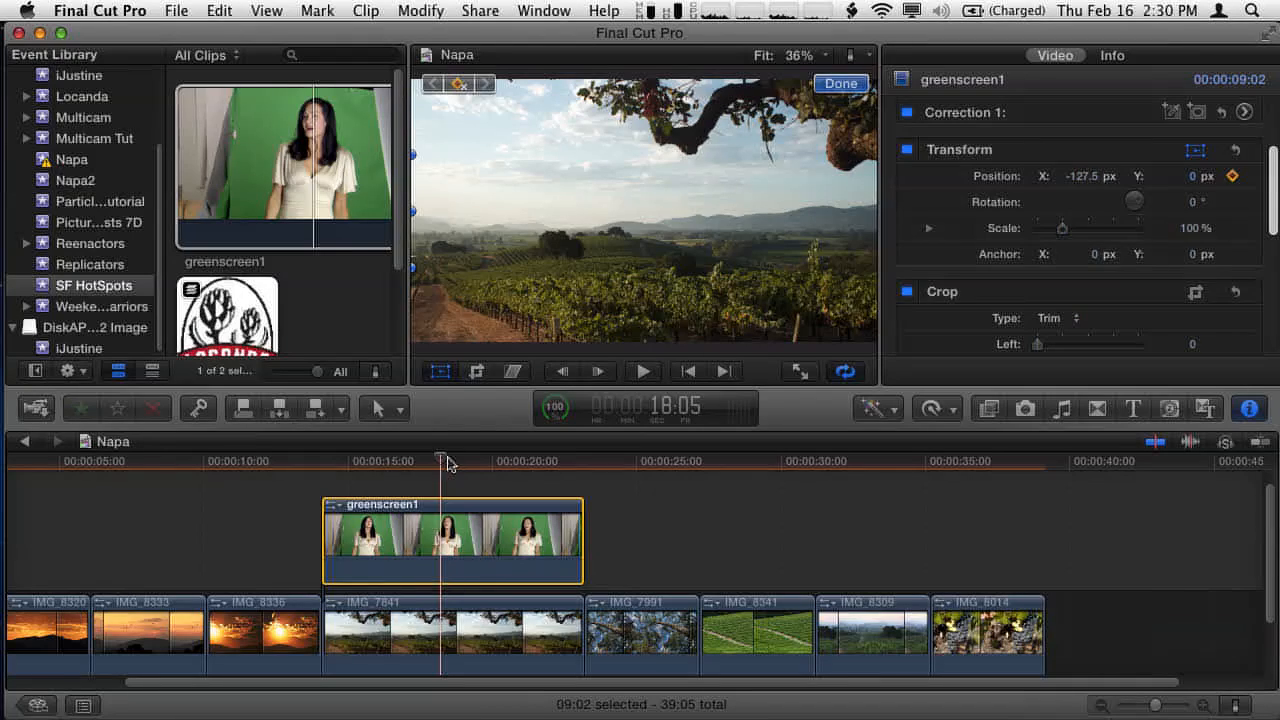
click(476, 462)
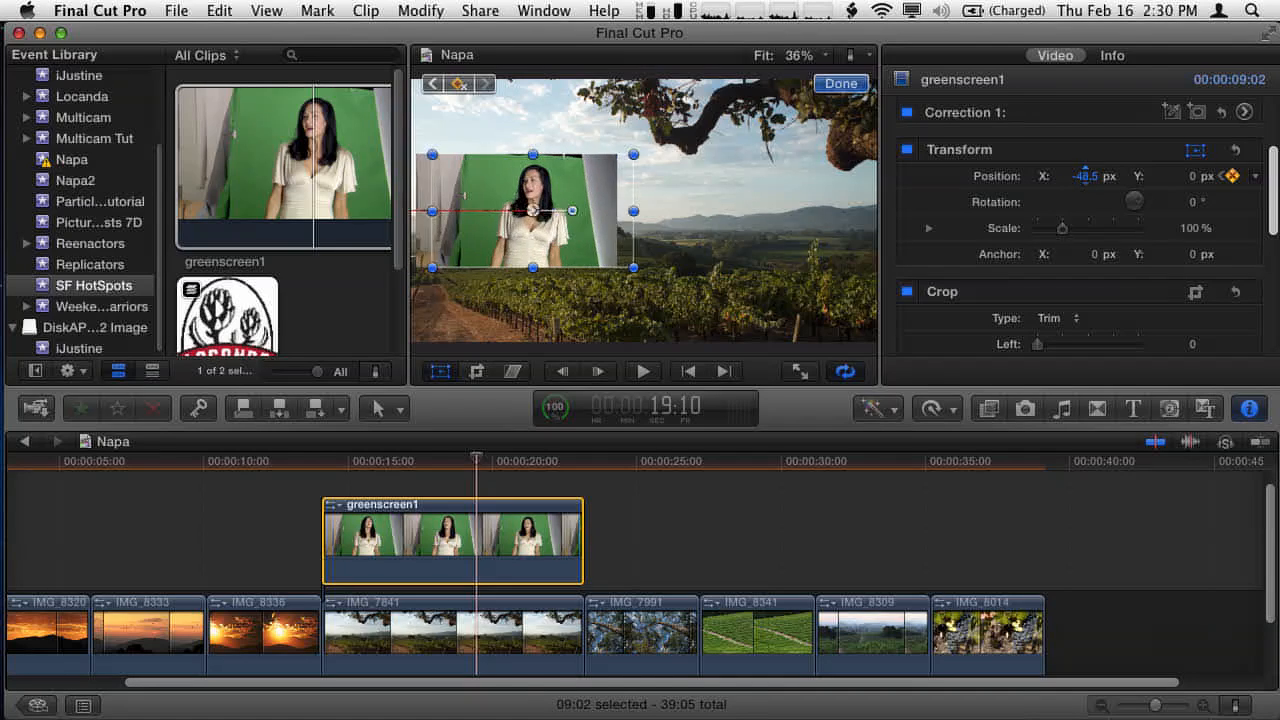
drag(528, 212, 620, 212)
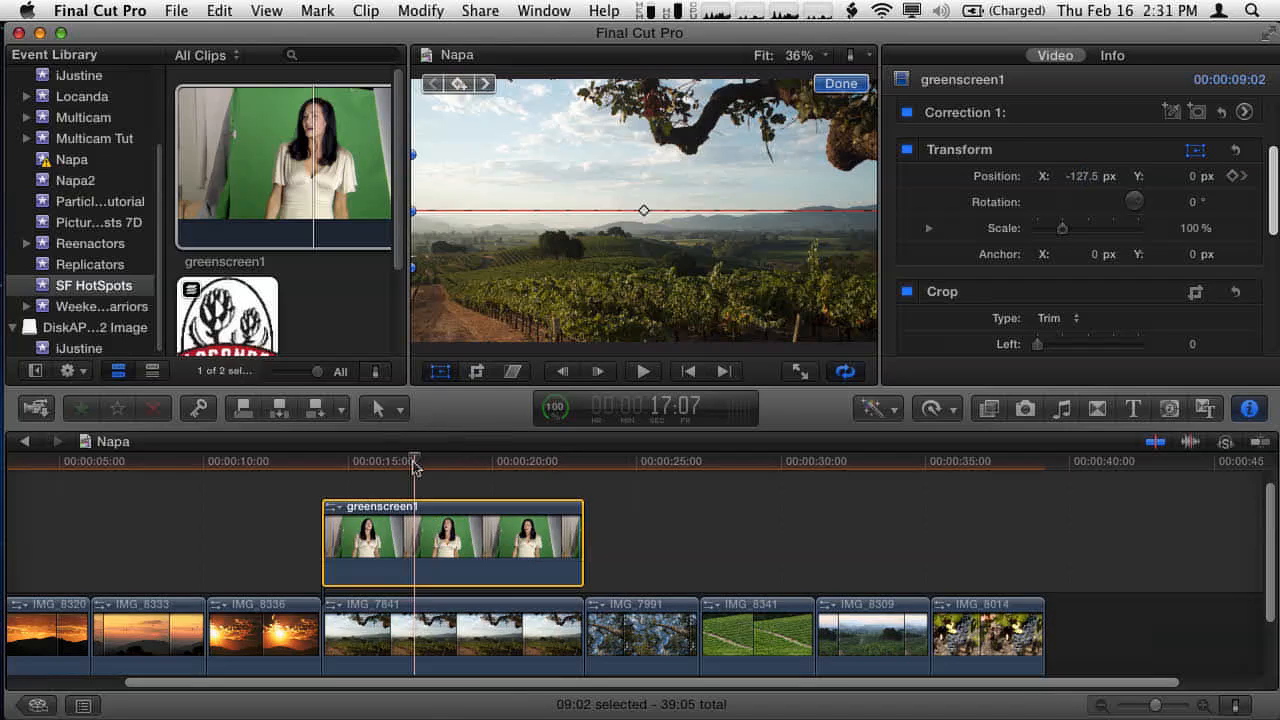
click(644, 370)
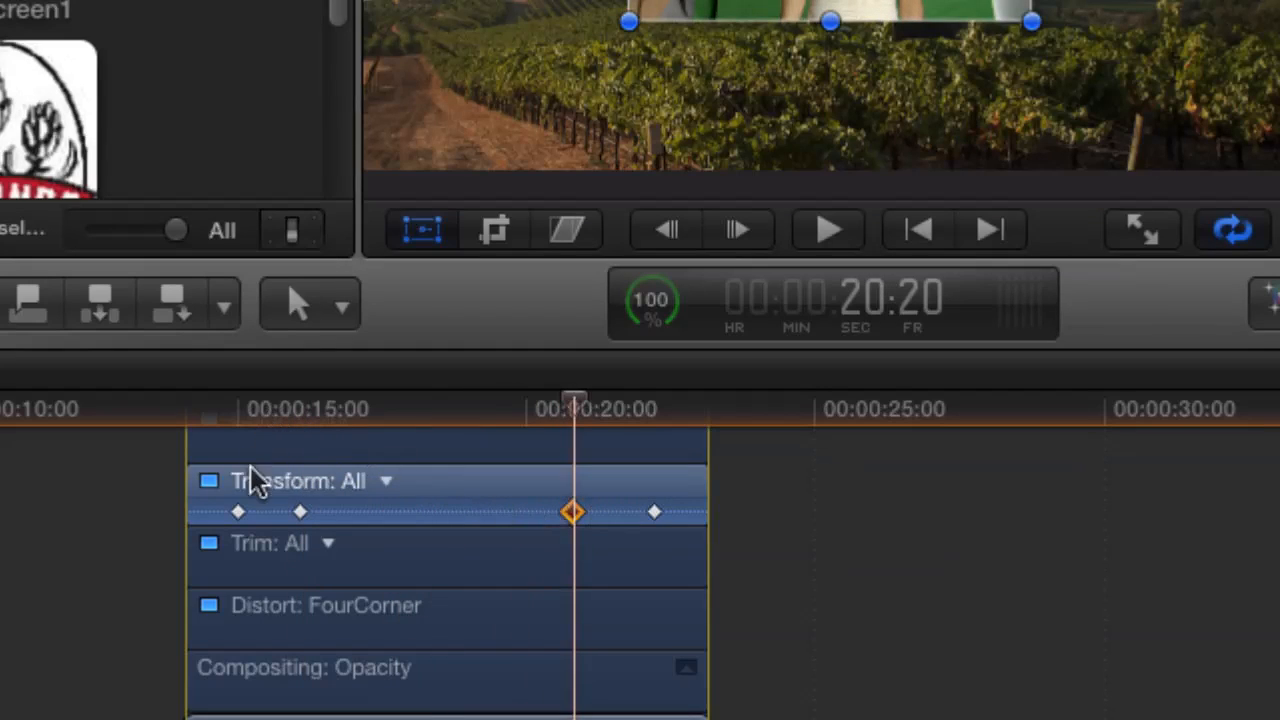
mouse_move(298, 624)
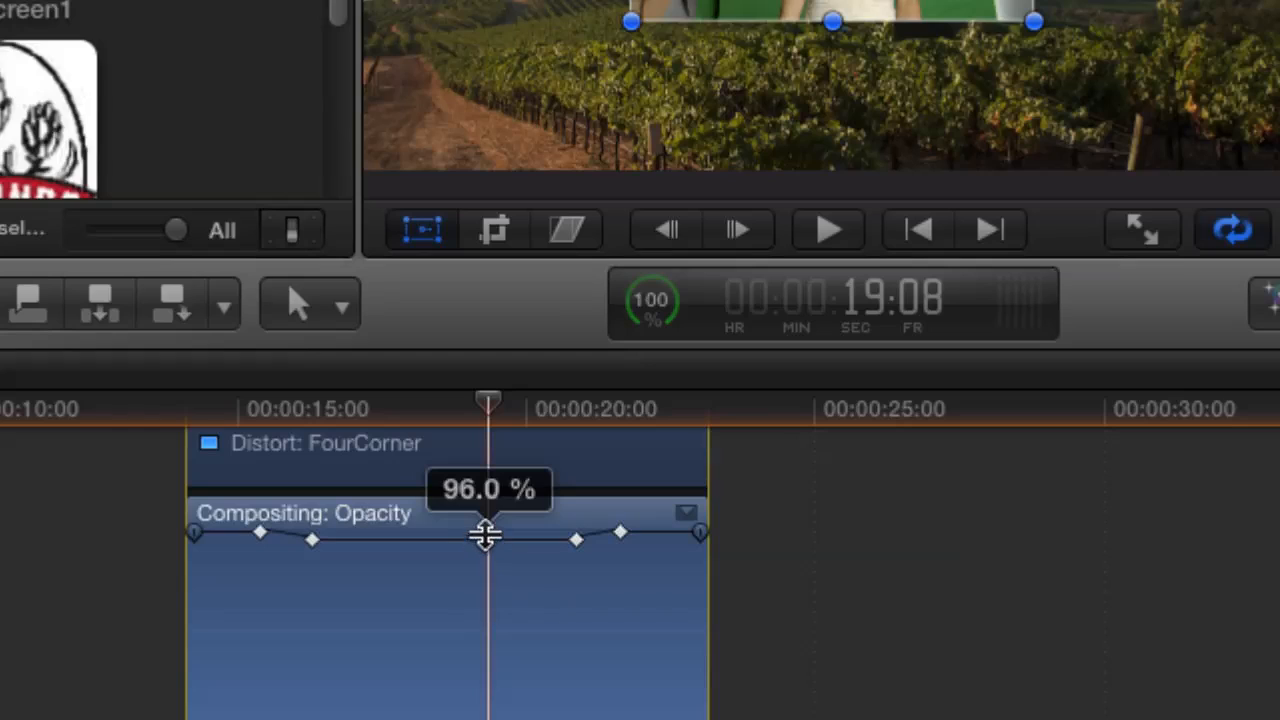
Lower the opacity segment between keyframes in the Video Animation editor.
drag(484, 532, 650, 650)
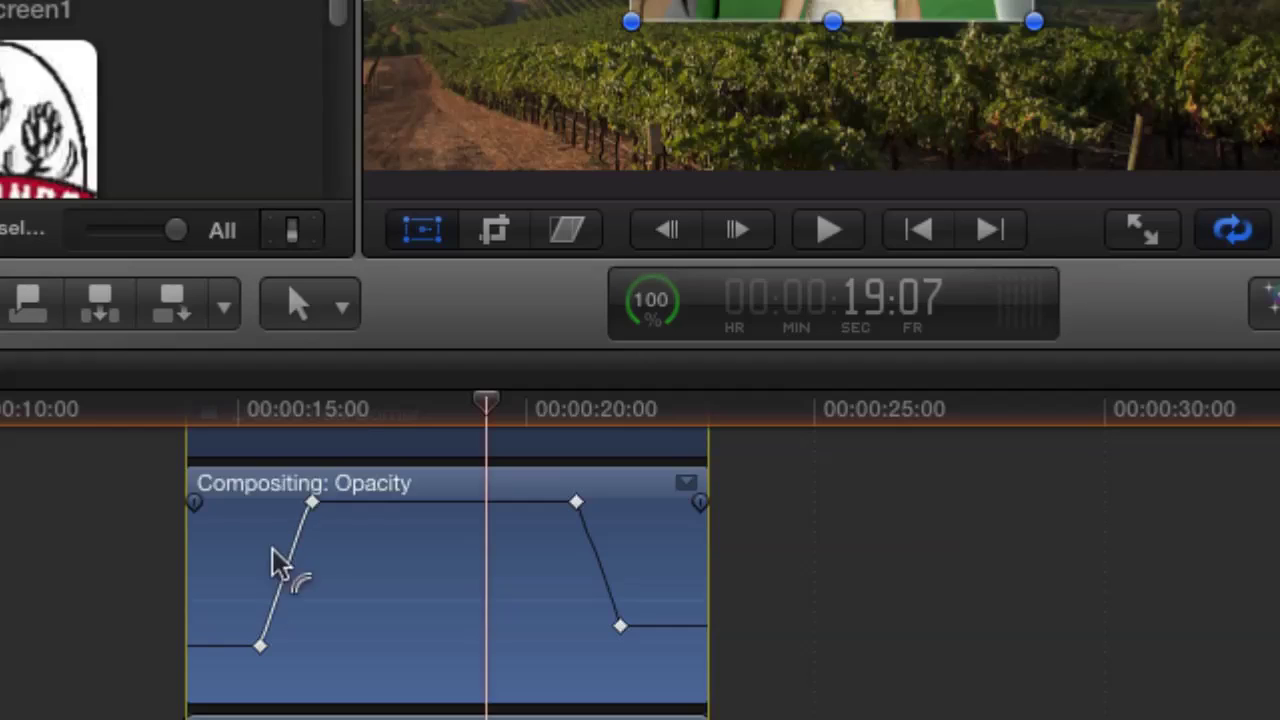
mouse_move(272, 590)
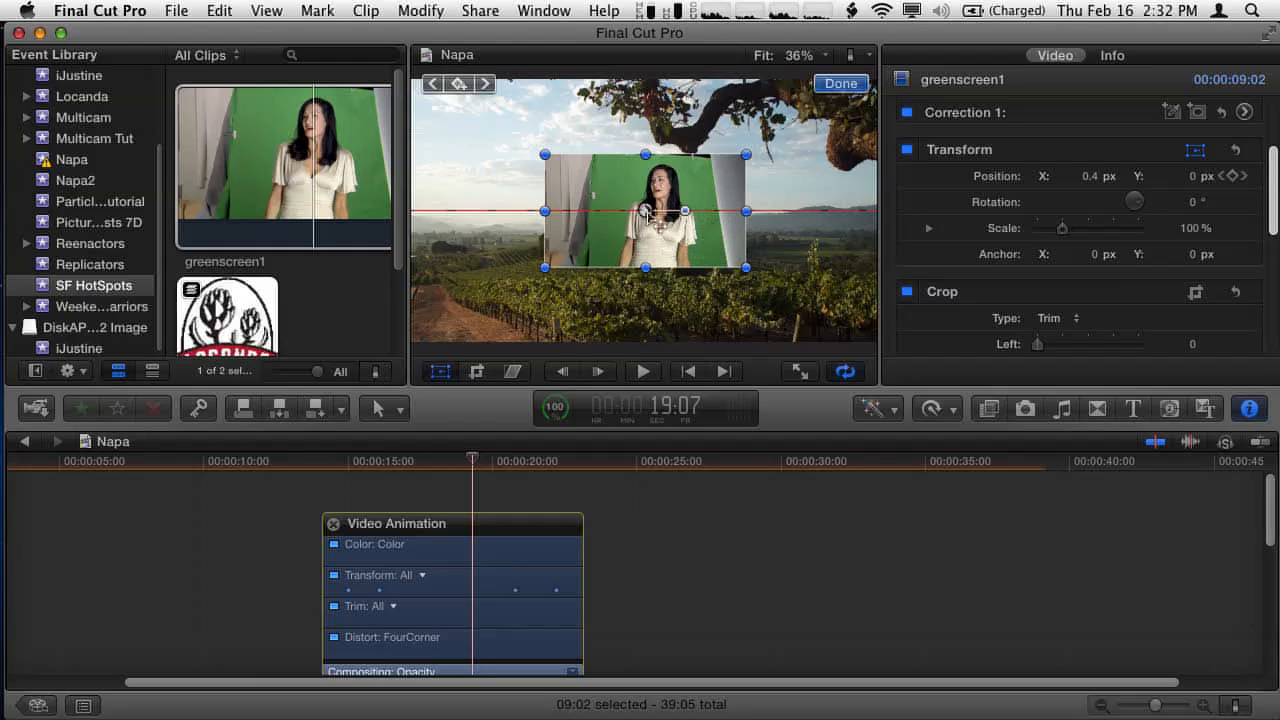
Set the motion path's middle point to Smooth from its context menu.
right_click(644, 212)
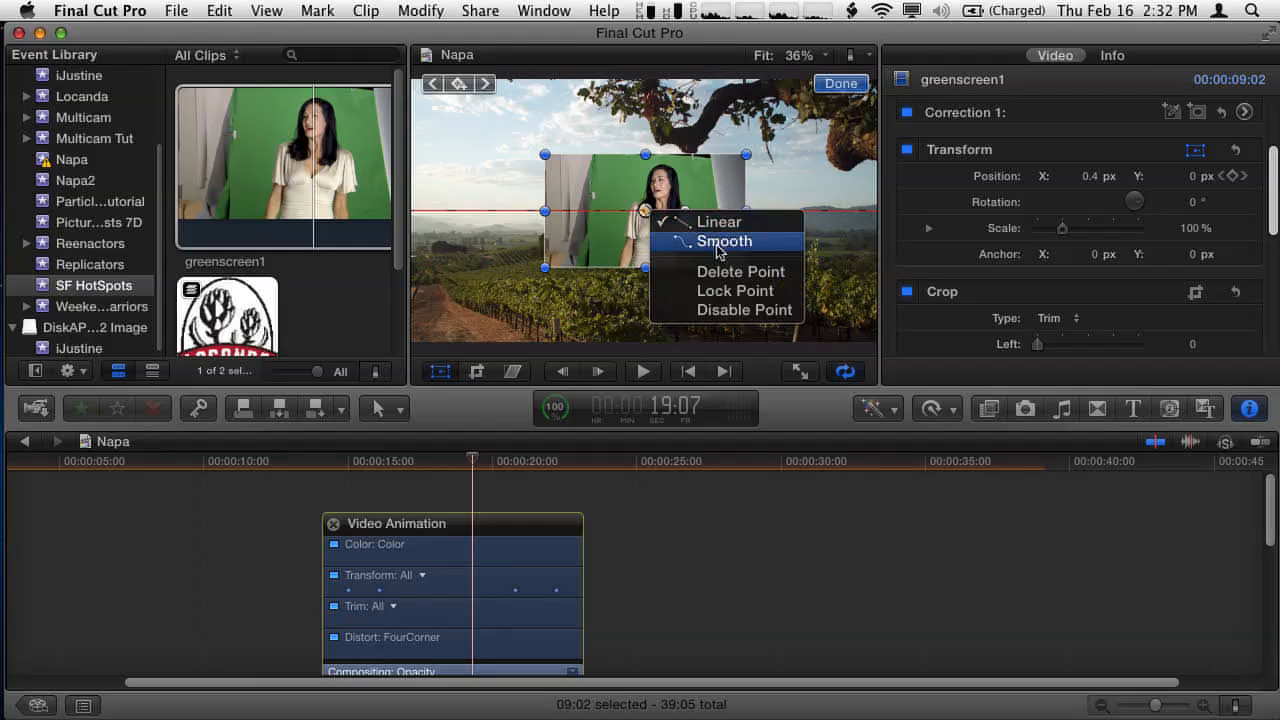
click(724, 240)
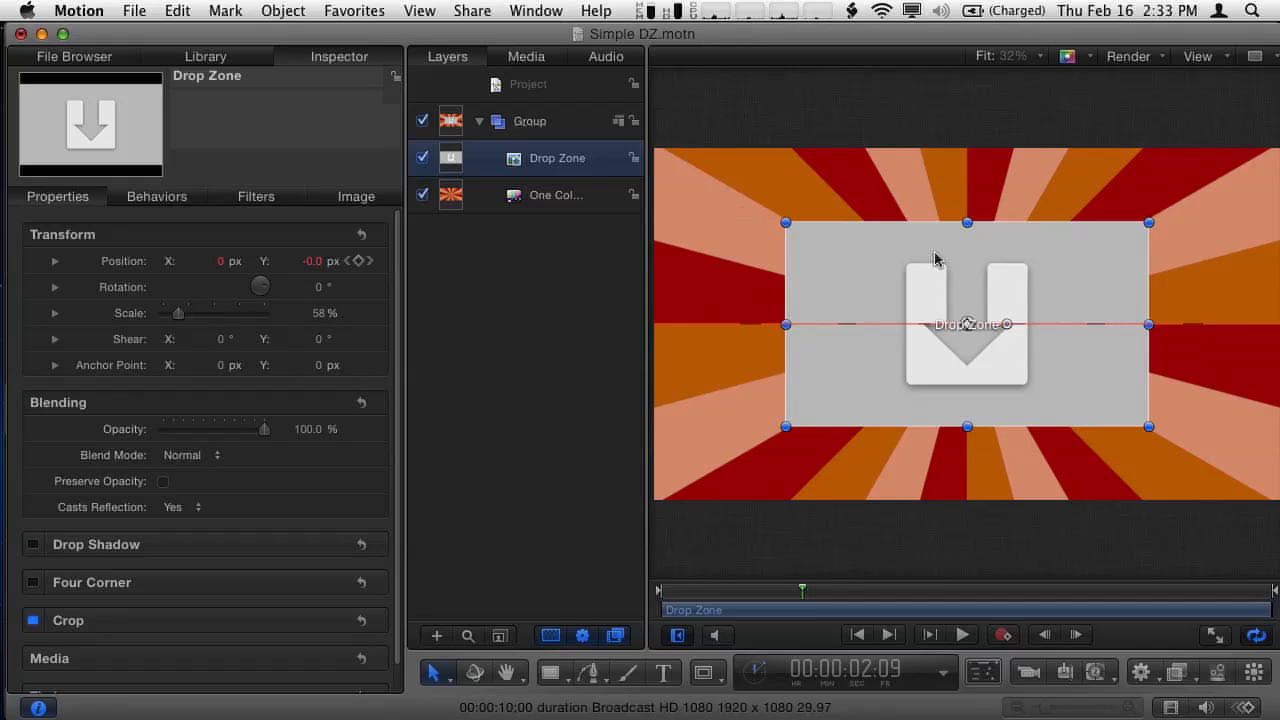
mouse_move(900, 288)
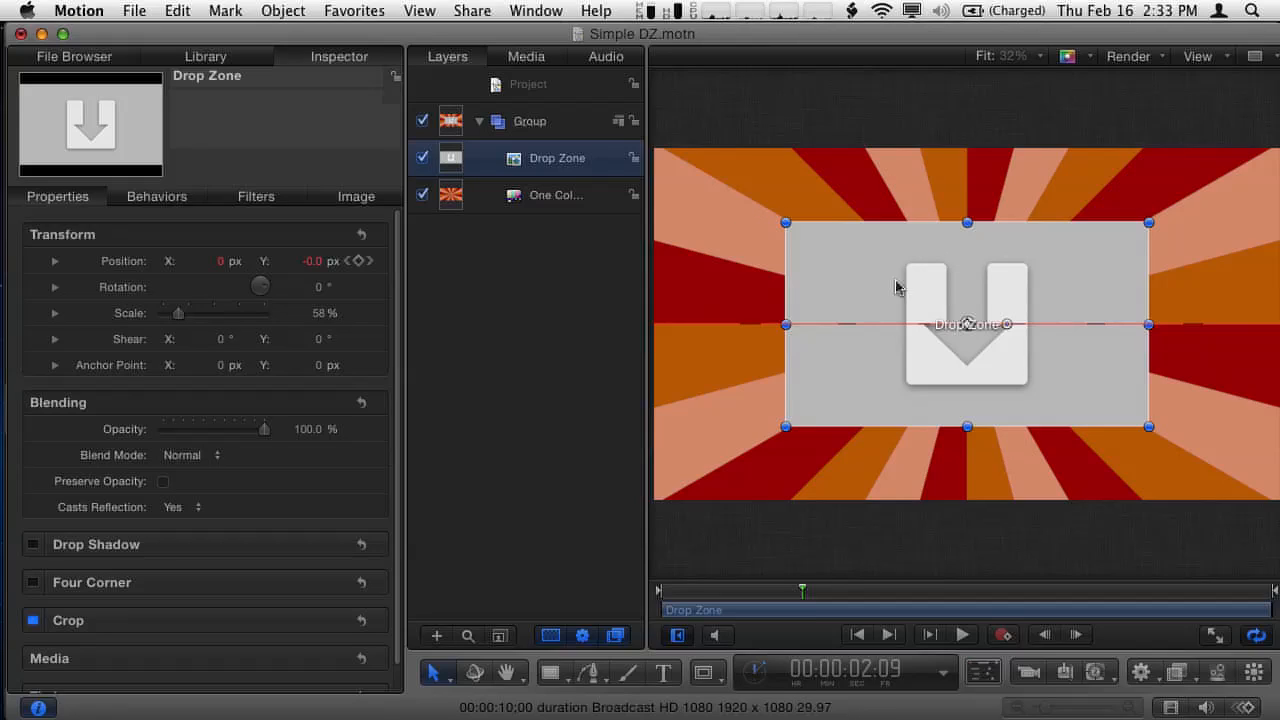
mouse_move(552, 290)
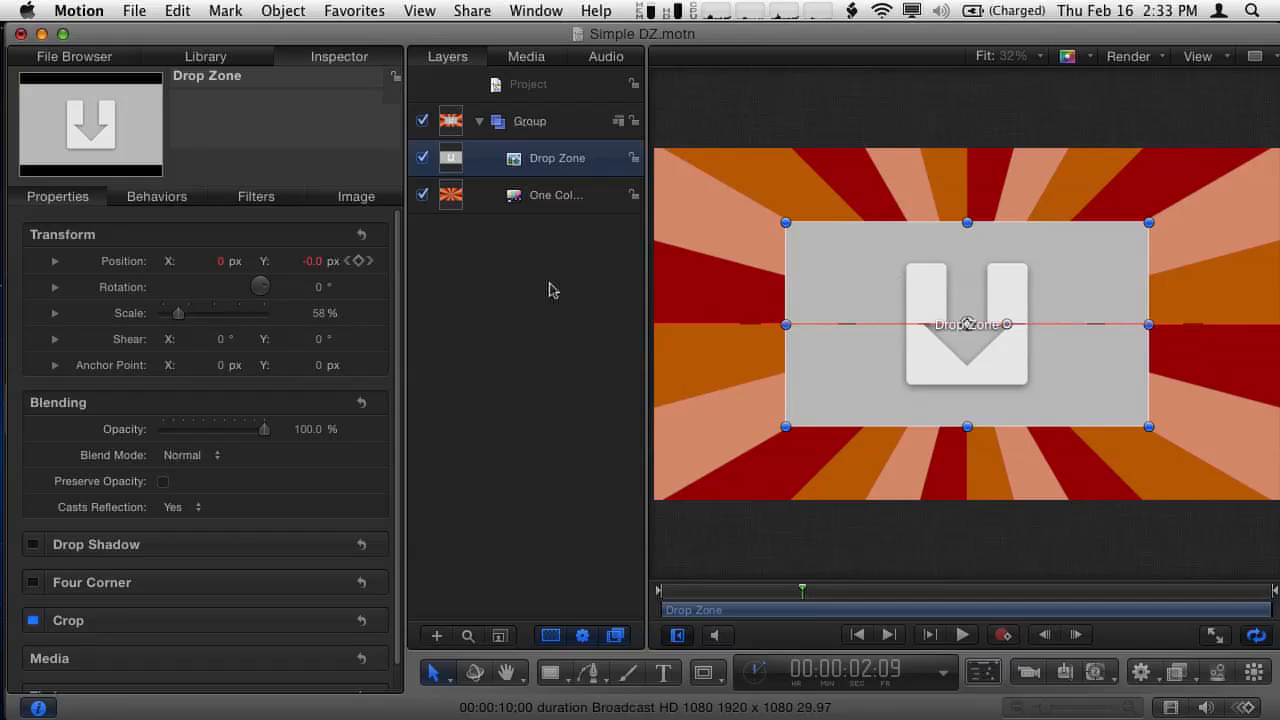
Switch Motion to the File Browser showing the computer's drives and folders.
double_click(556, 158)
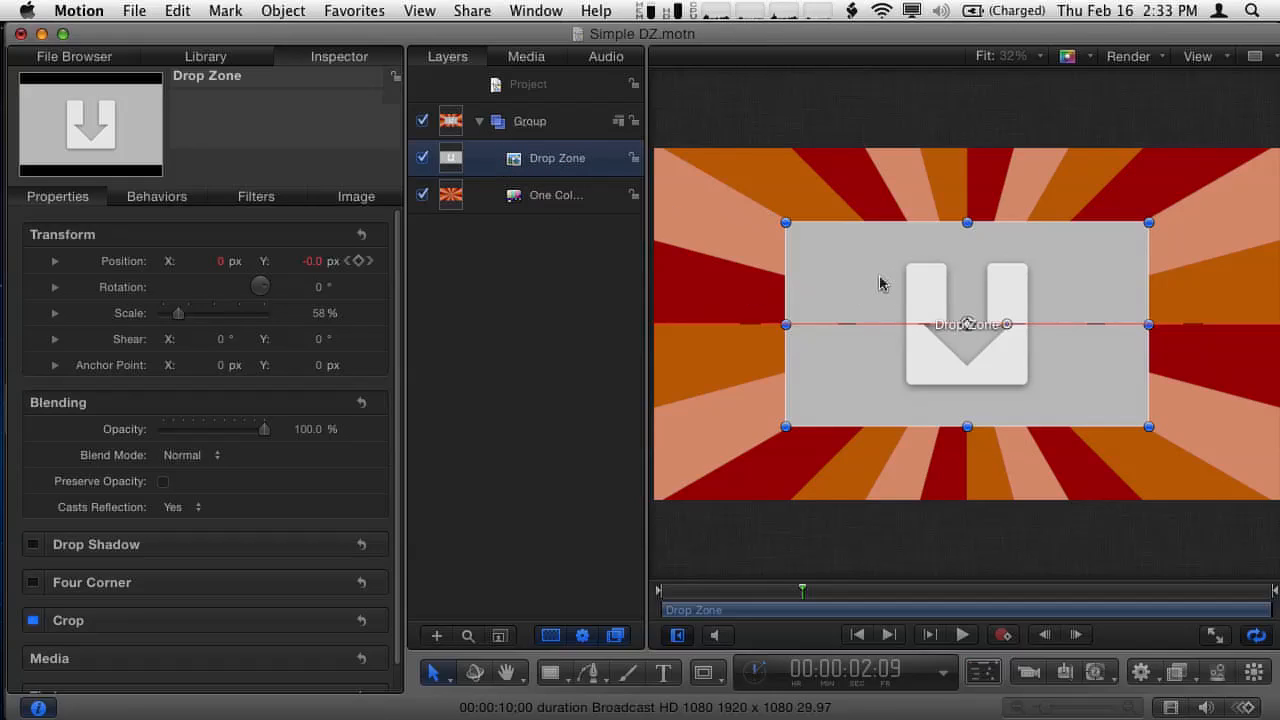
mouse_move(888, 288)
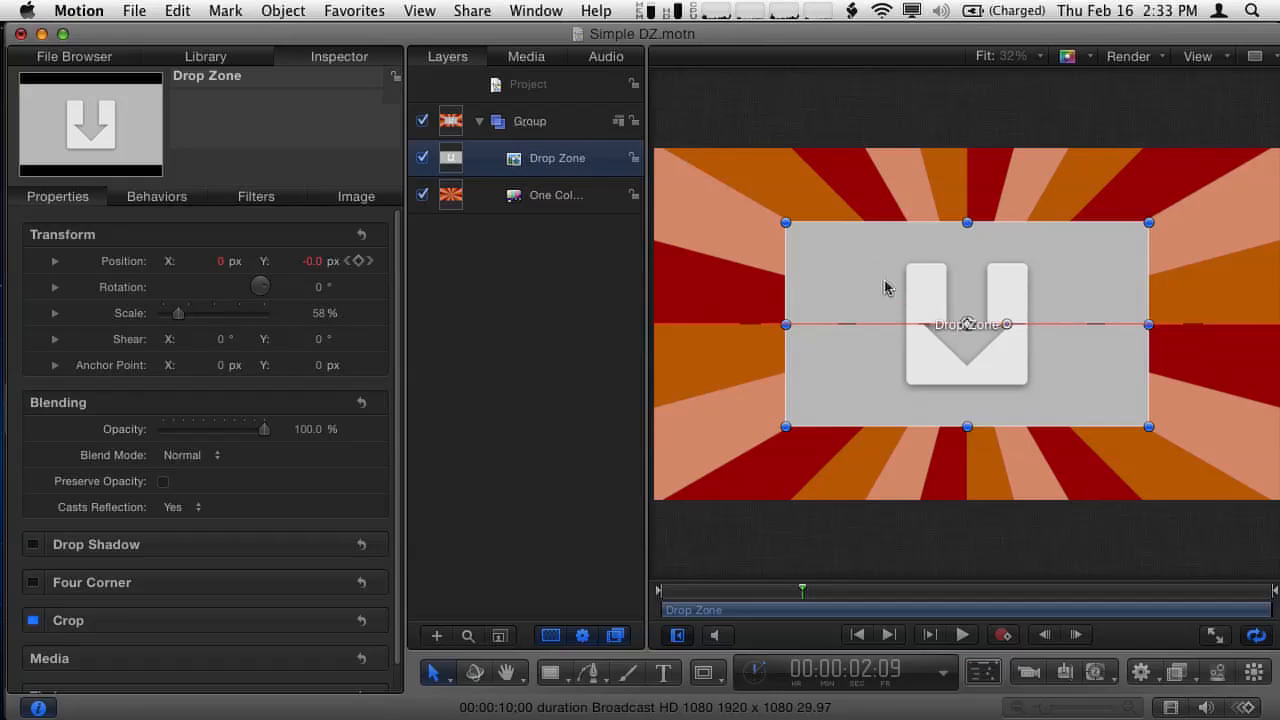
click(72, 56)
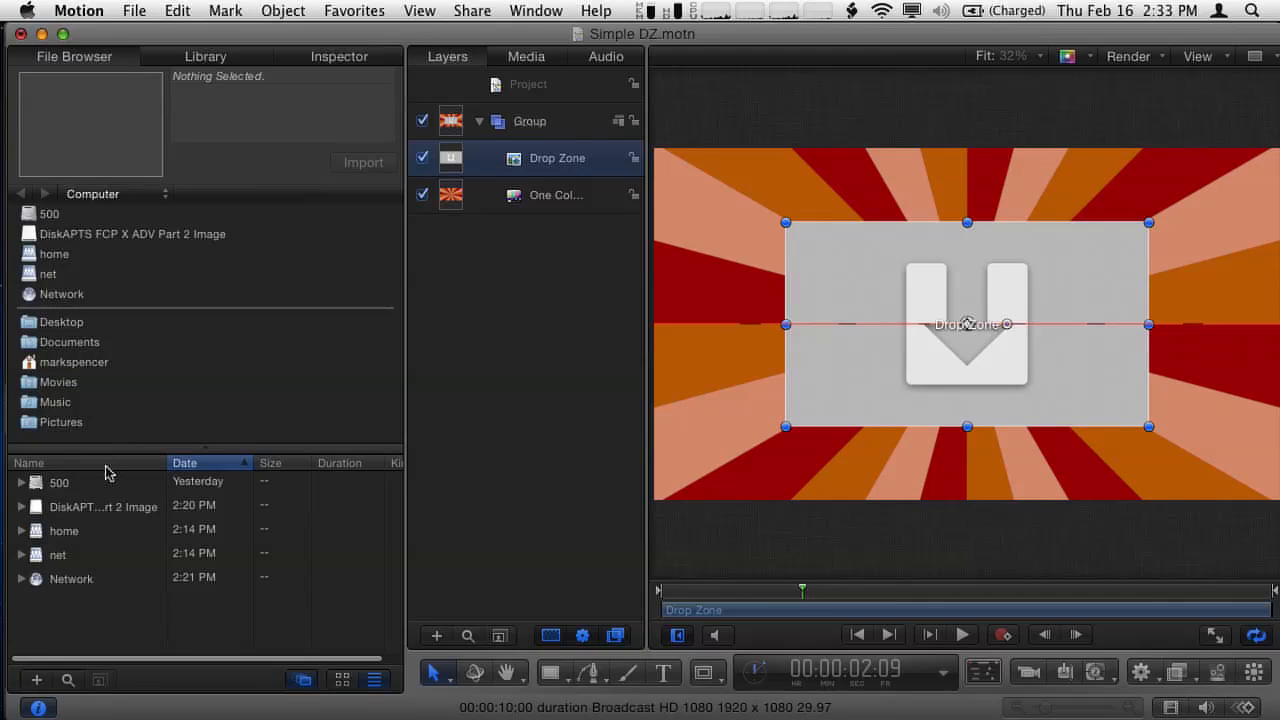
Browse Pictures > Stock > istockphoto and choose the chess-pawn JPEG for the drop zone.
click(60, 422)
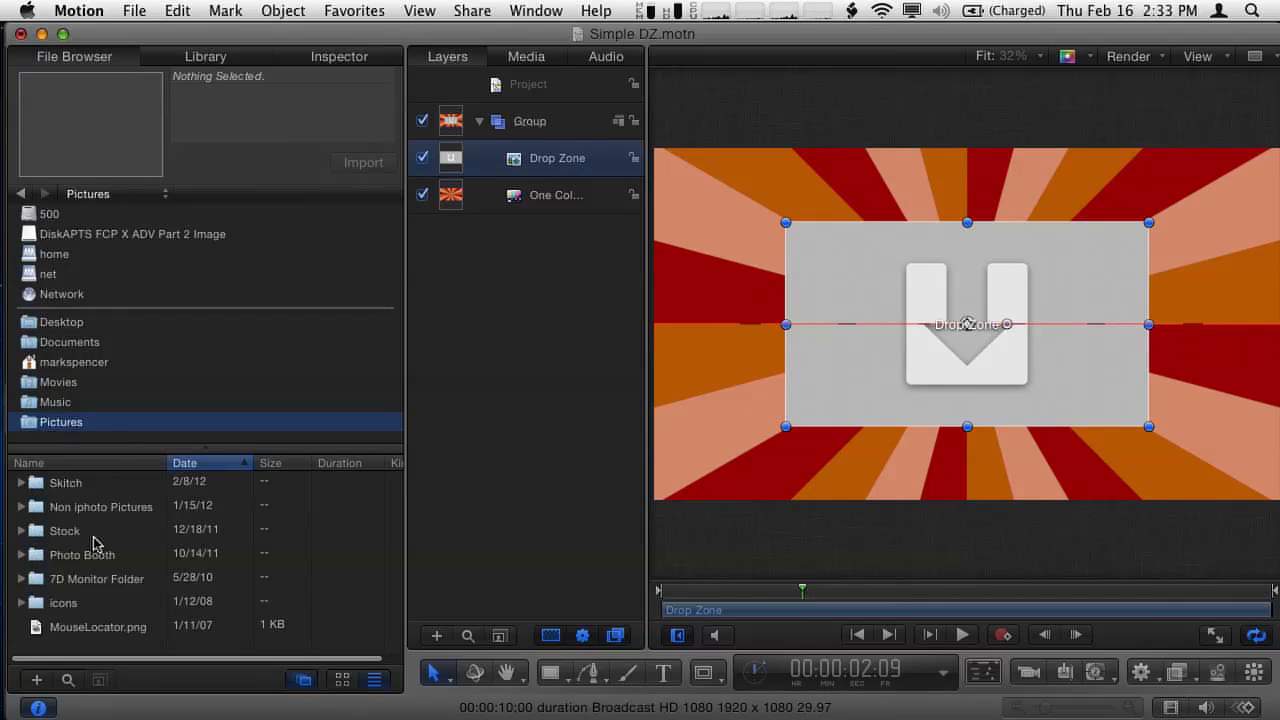
double_click(64, 532)
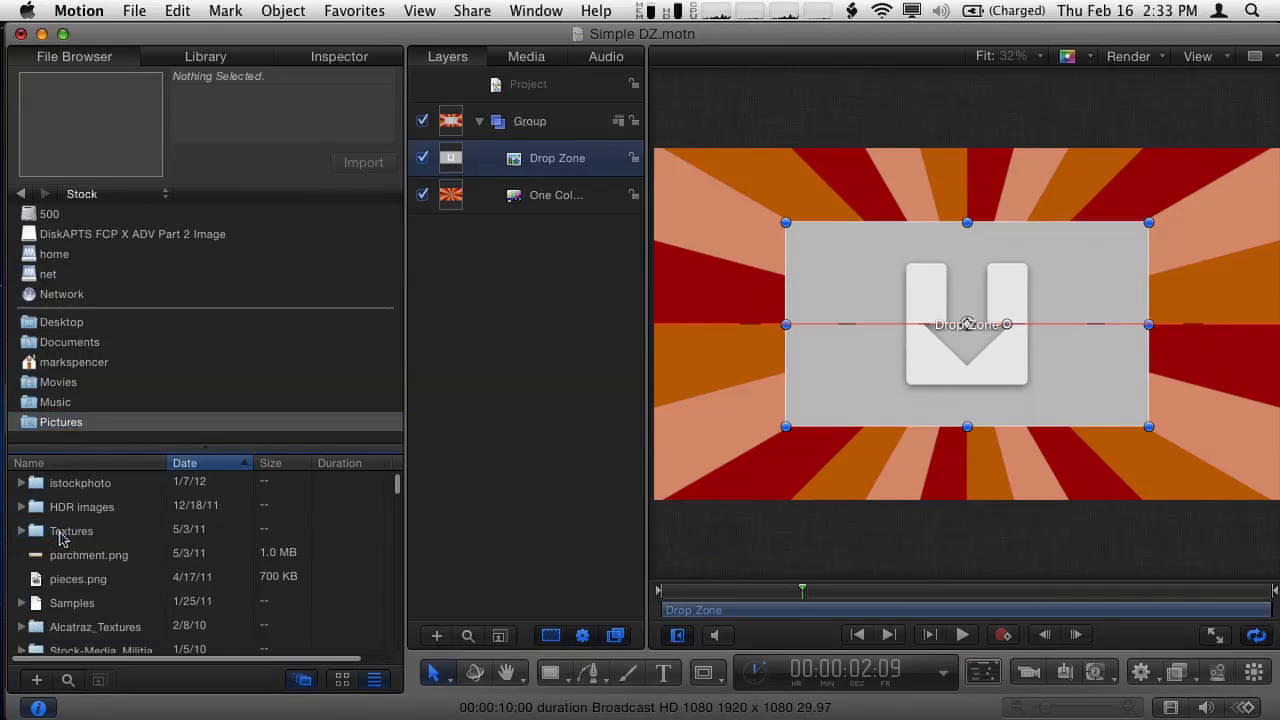
mouse_move(52, 516)
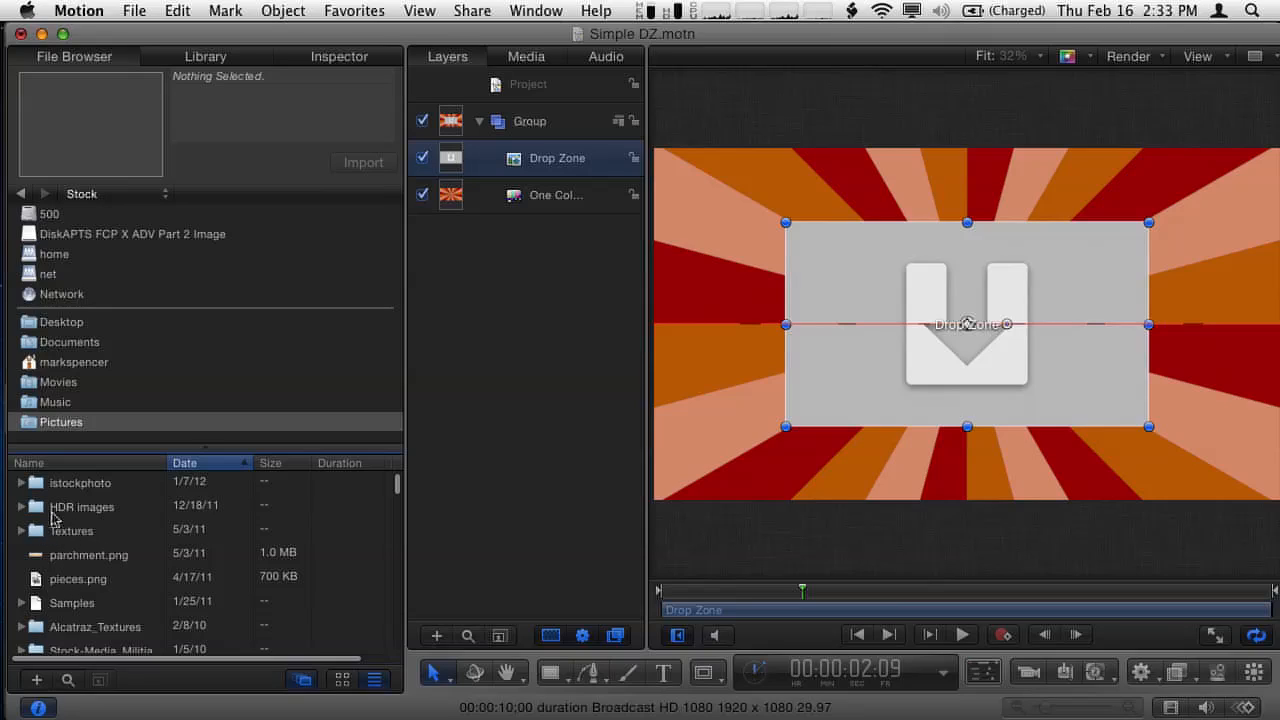
click(80, 482)
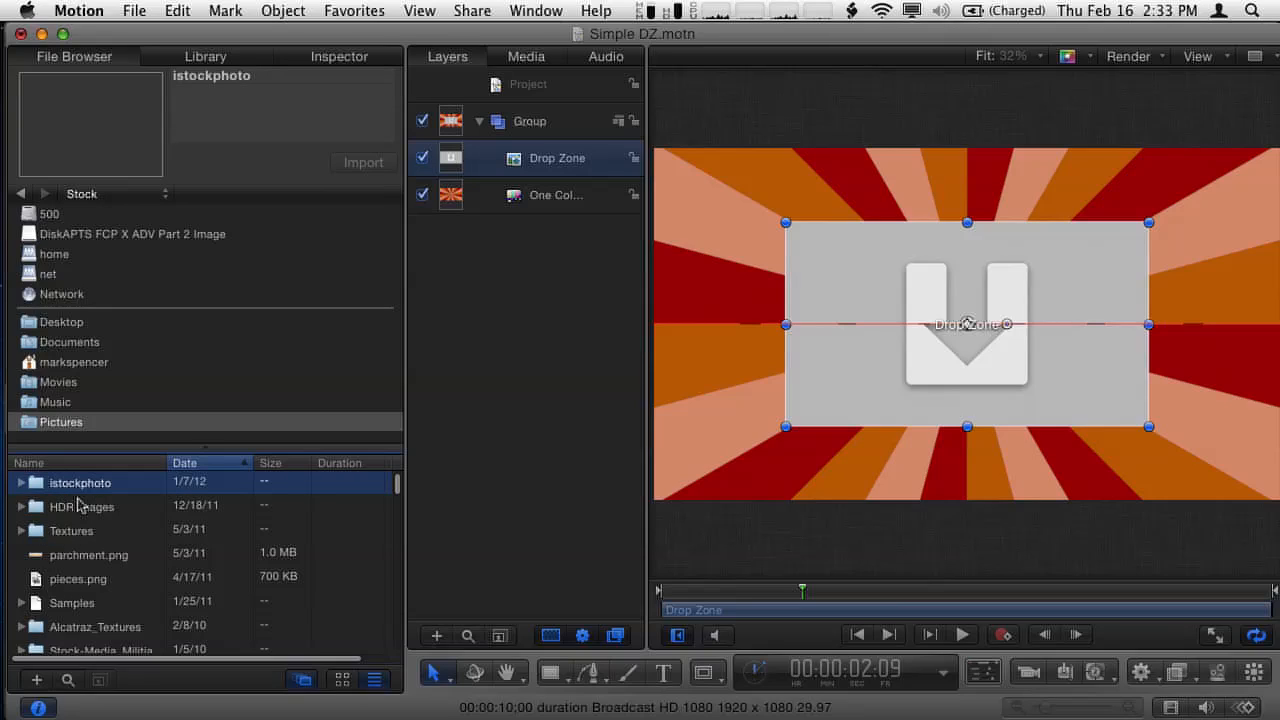
double_click(80, 482)
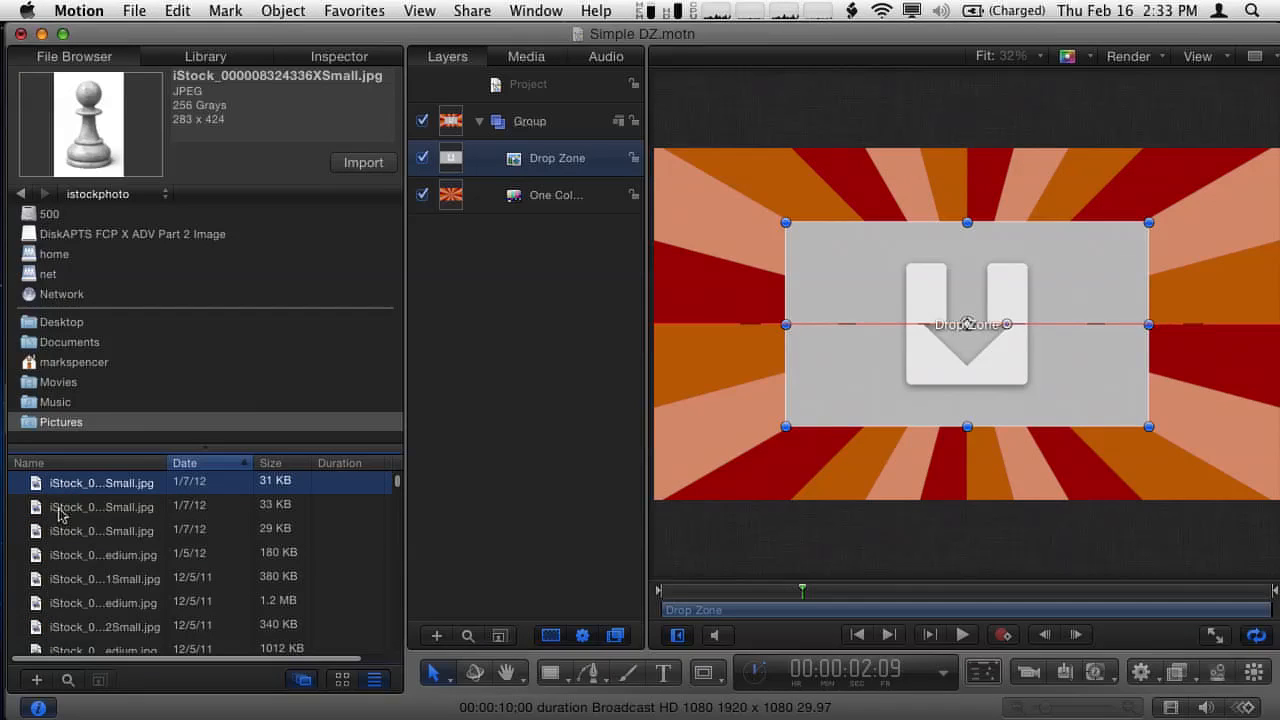
click(100, 508)
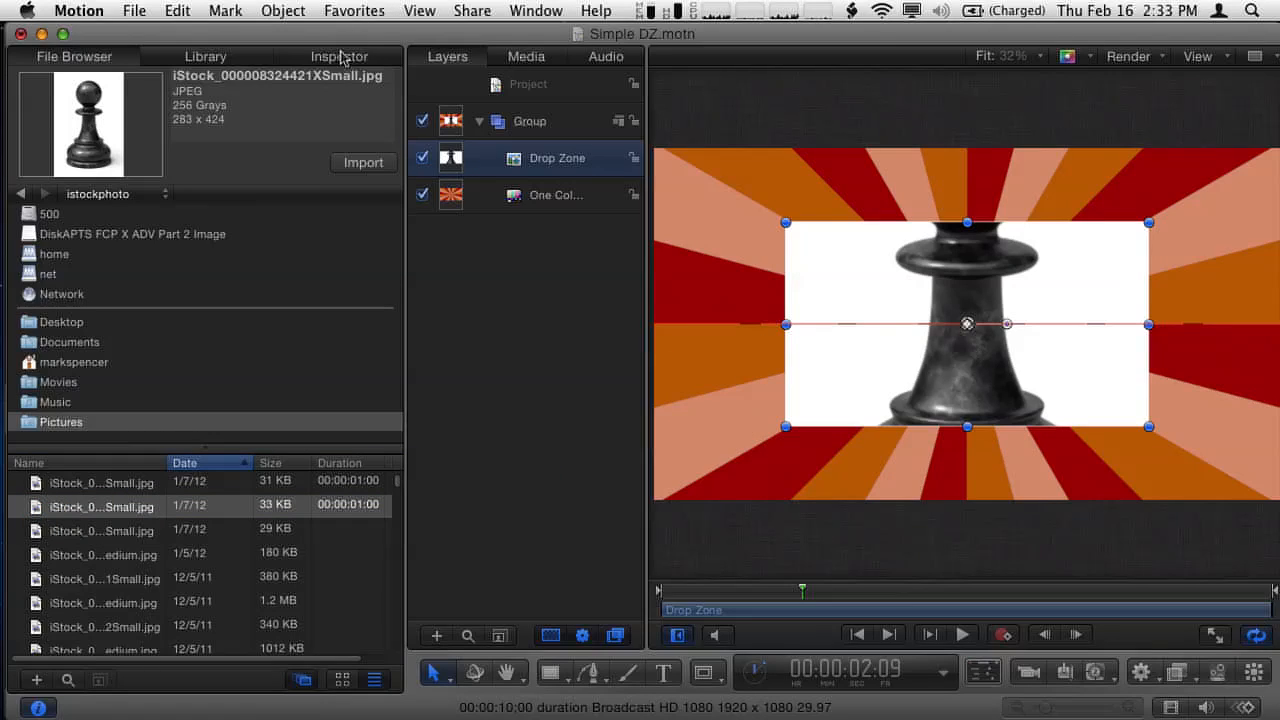
Show the Drop Zone layer's Image pane in the Inspector, listing the chess-pawn photo as source.
click(338, 56)
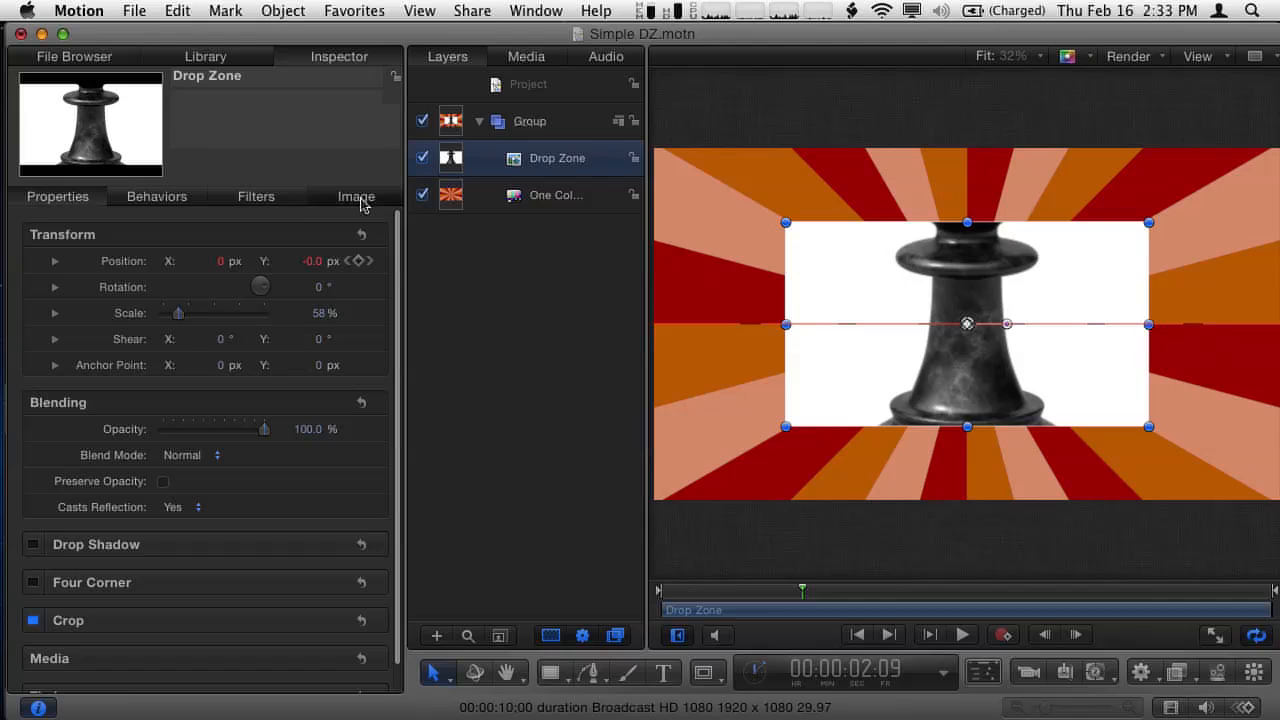
click(356, 196)
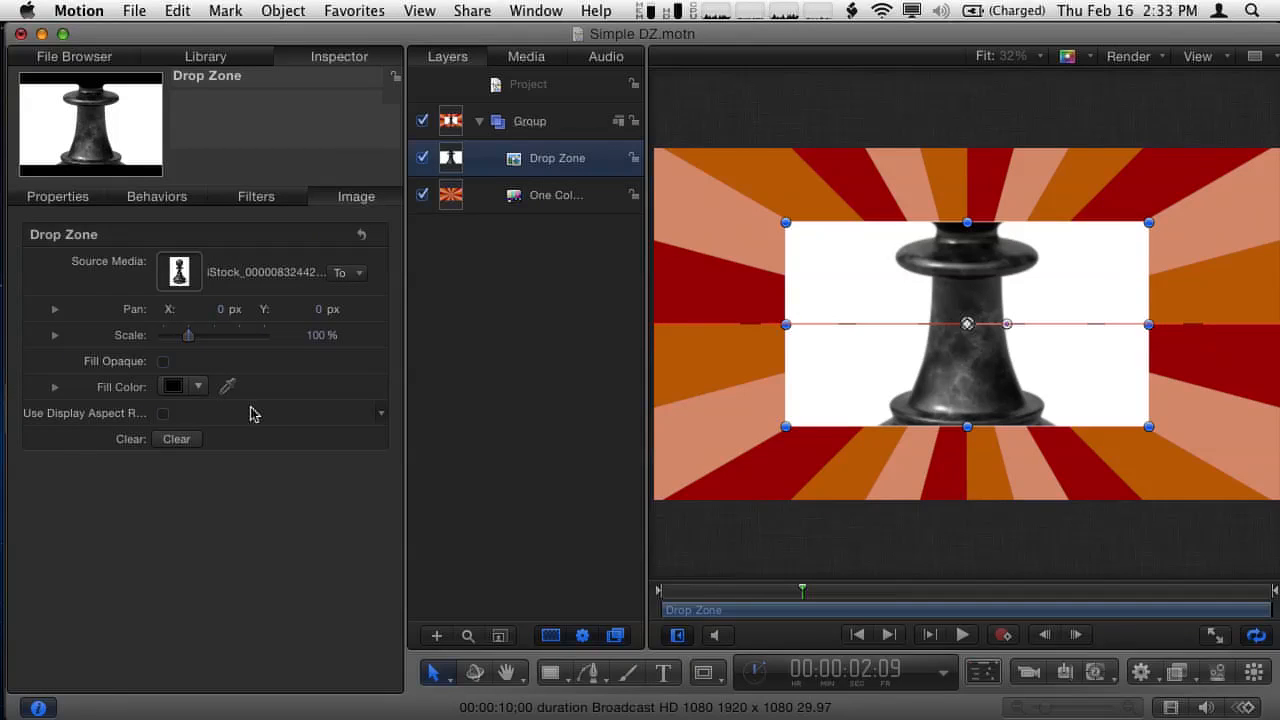
mouse_move(220, 280)
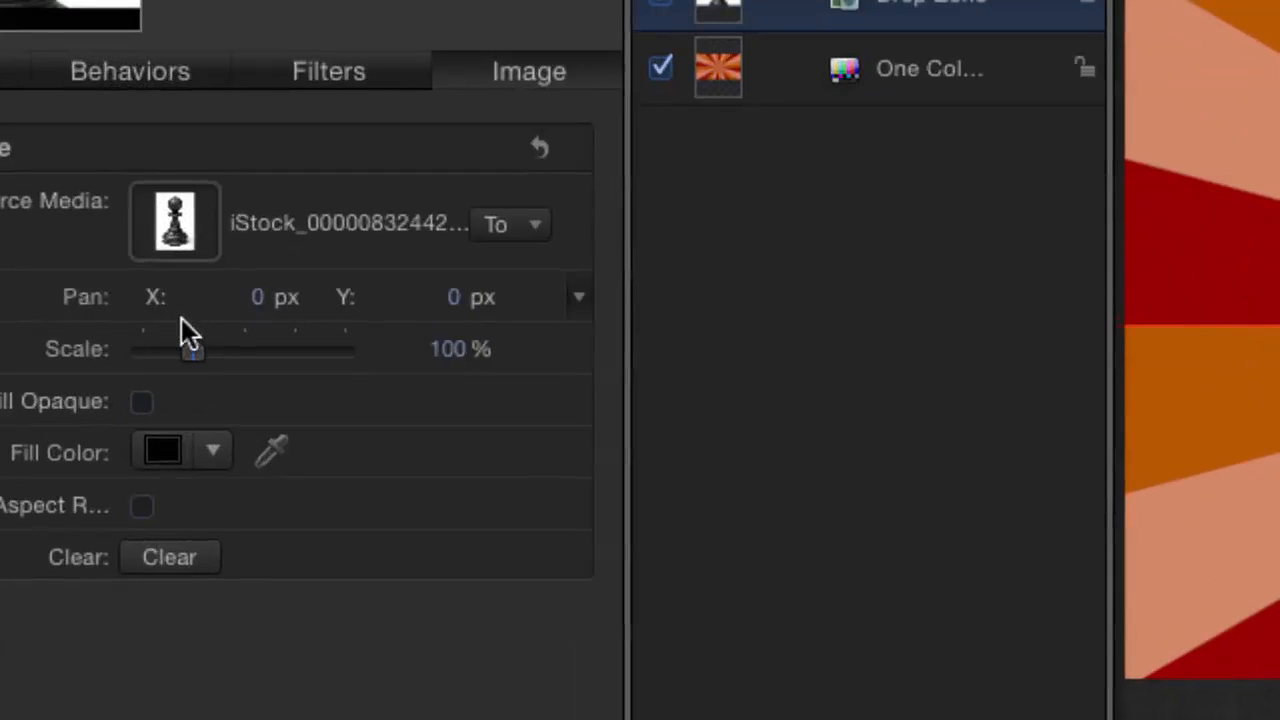
mouse_move(78, 316)
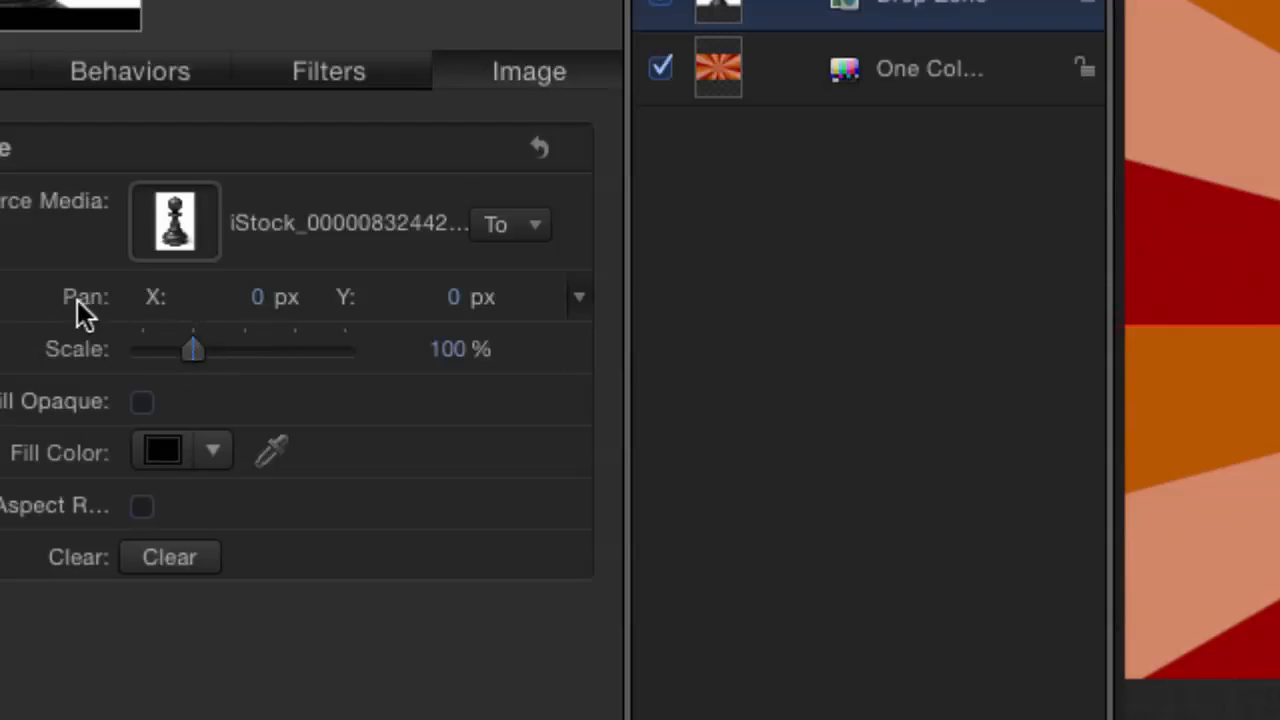
mouse_move(210, 360)
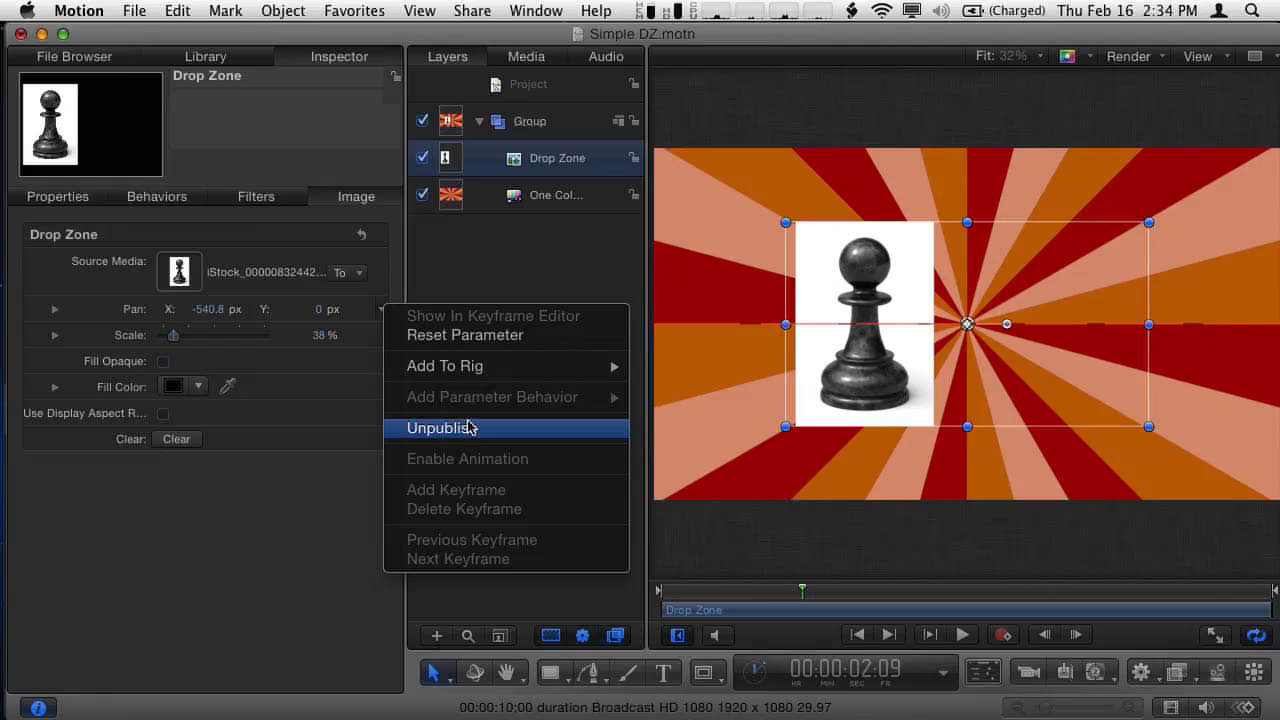
mouse_move(504, 320)
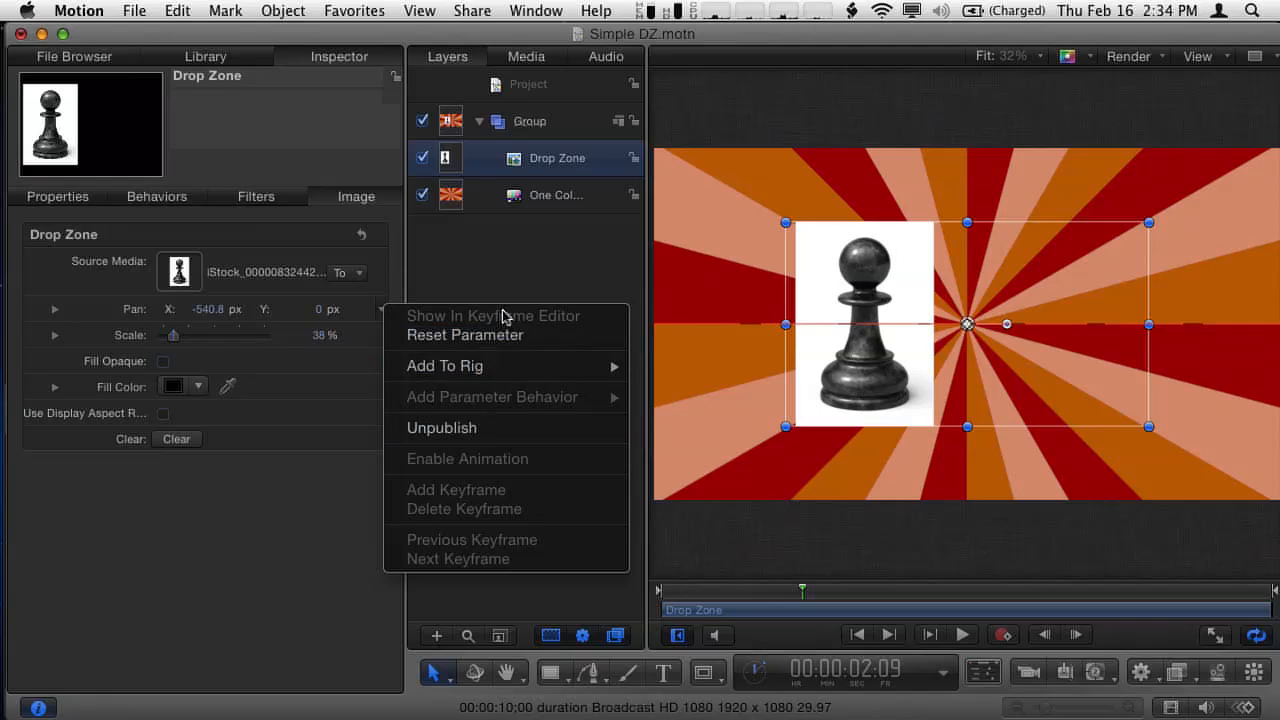